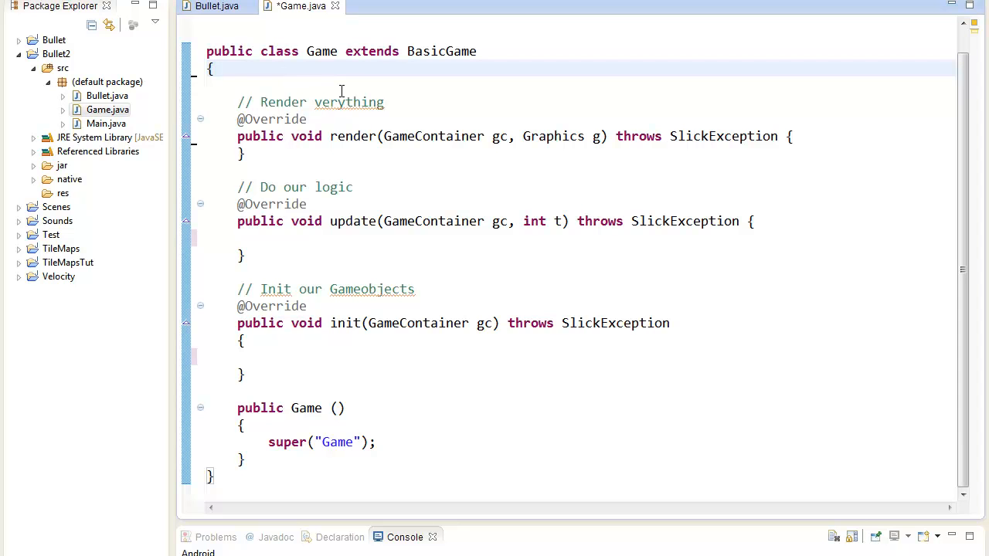
- Declare the field 'private Bullet[] bullets;' at the top of the Game class
text(private Bullet[] bullets;)
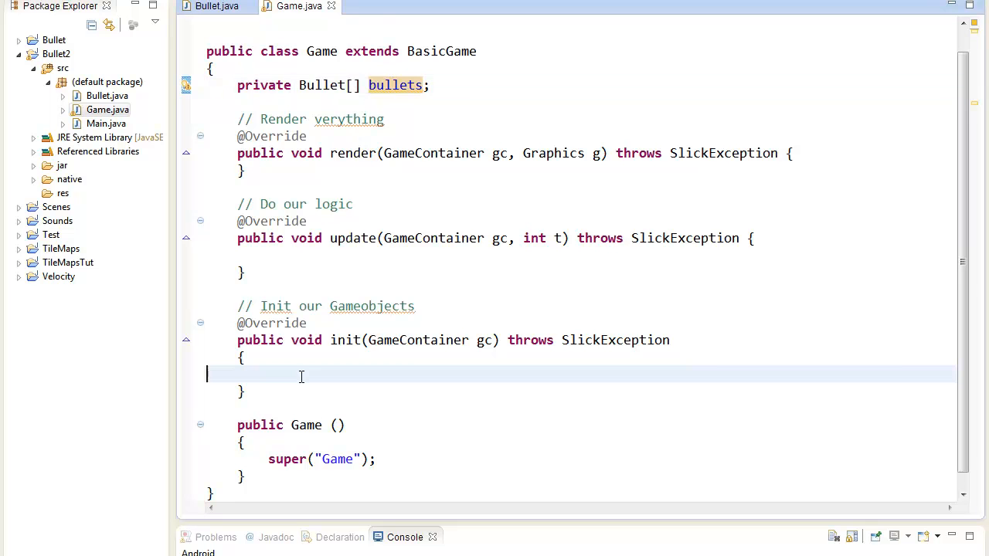
click(216, 6)
text(private)
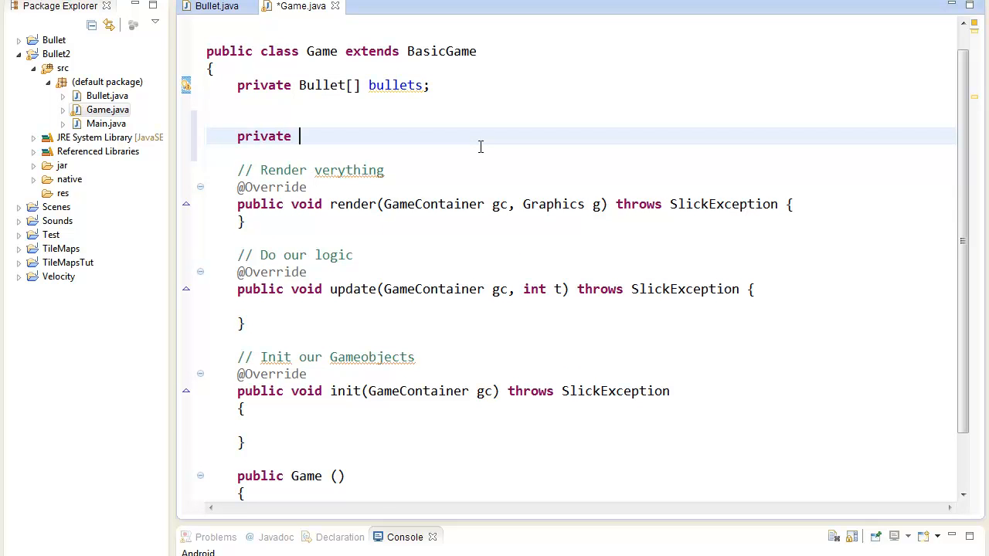
click(216, 6)
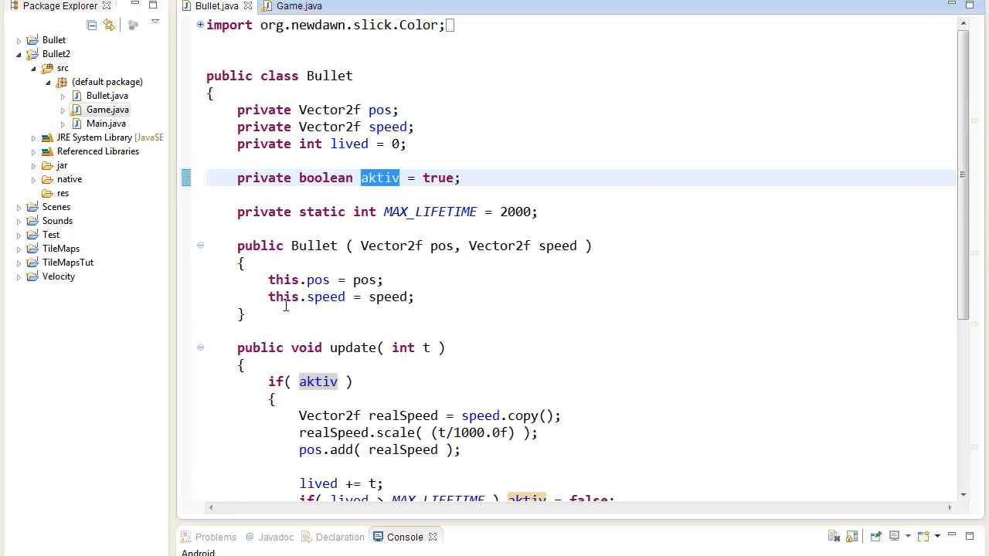
- Add a no-argument Bullet constructor that sets aktiv to false
scroll(down, 3)
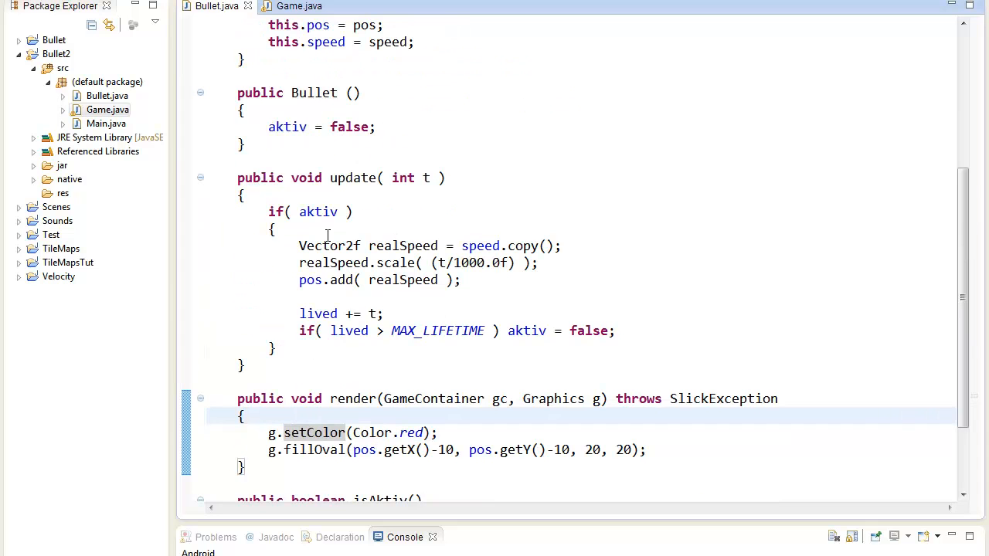
text(lets.length ; i++ ))
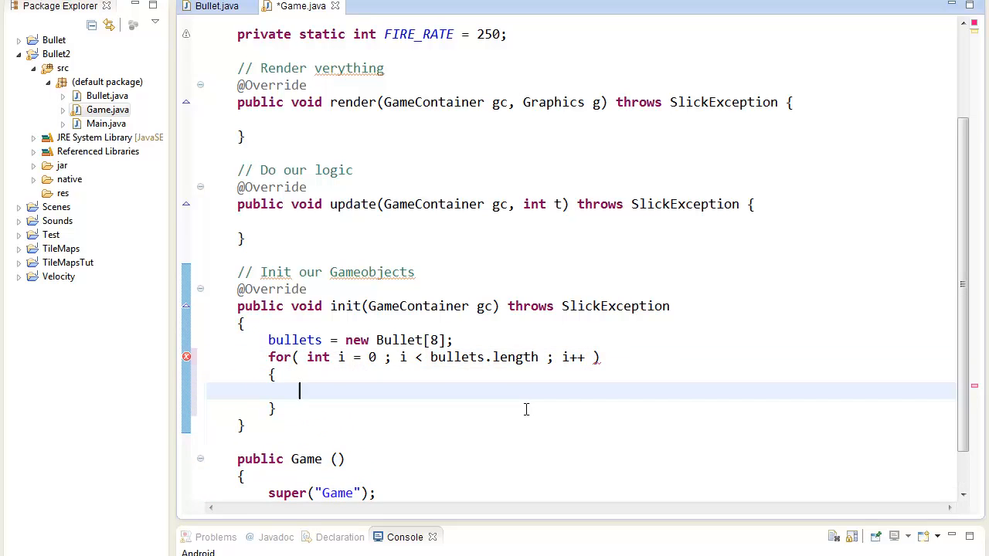
- Begin assigning 'bullets[i] = new Bullet()' inside the init loop
text(bullets[i] = new Bullet();)
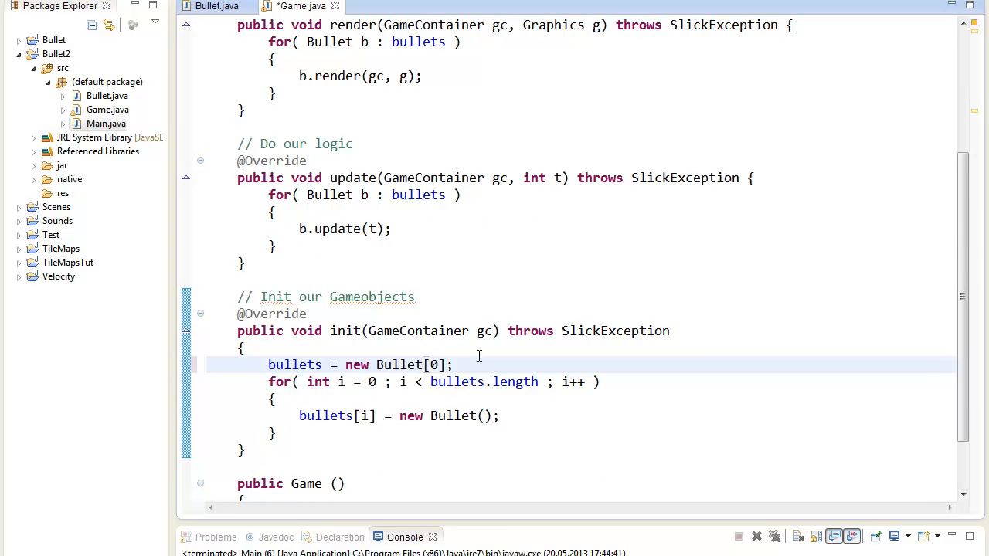
- Complete the loop filling each of the 8 slots with a new Bullet
text(8)
text(private int c)
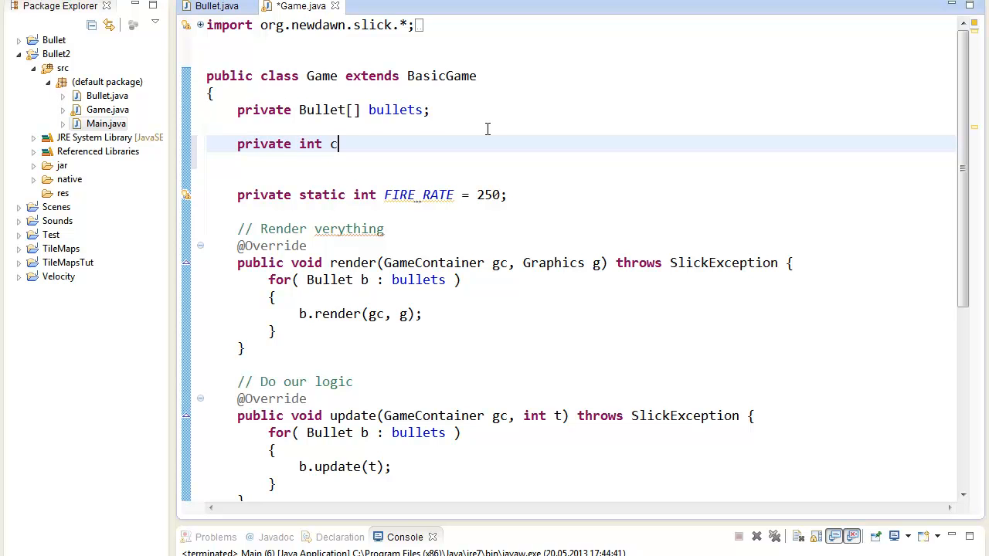
- Add 'private int current = 0;' and 'private int delta = 0;' fields, then accumulate 'delta += t' in update
text(urrent = 0;)
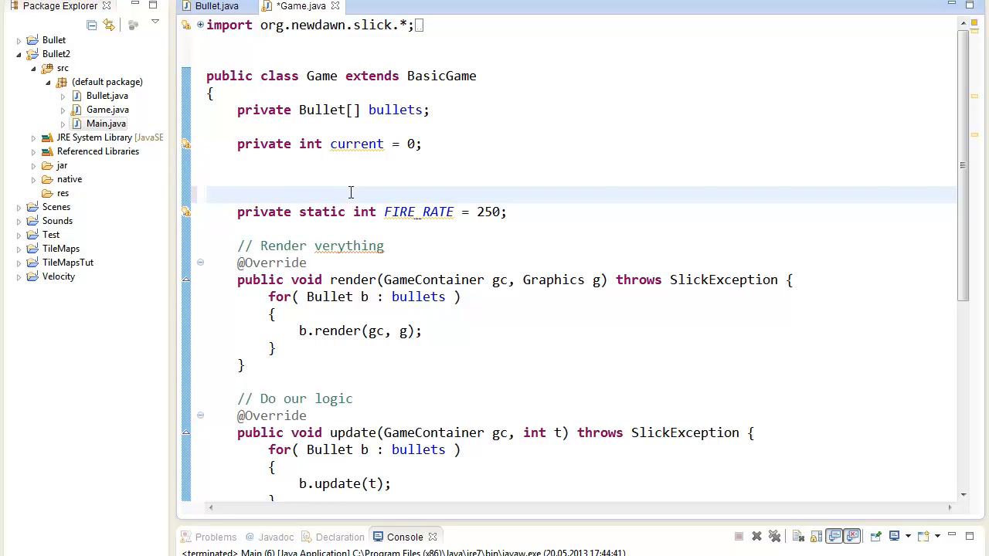
text(private)
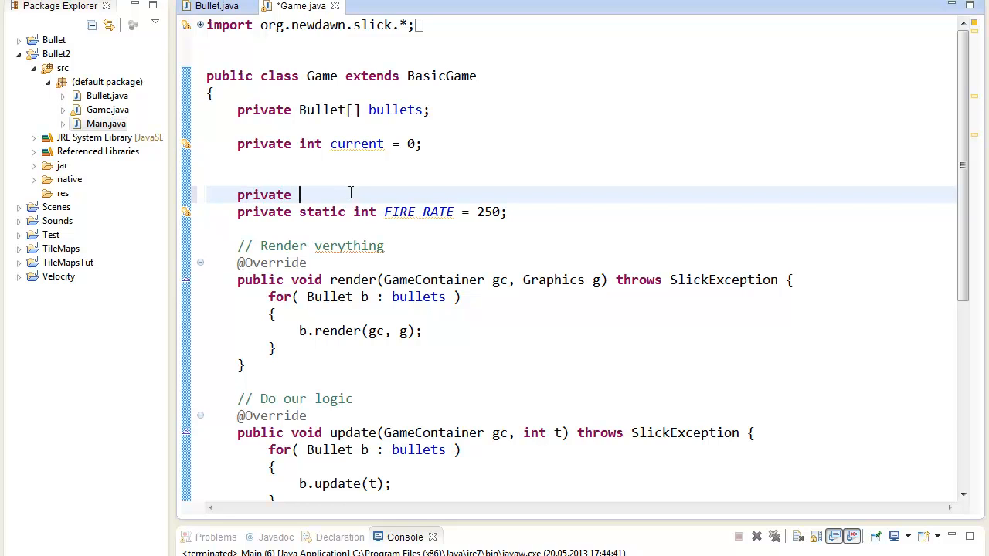
text(int delta = 0)
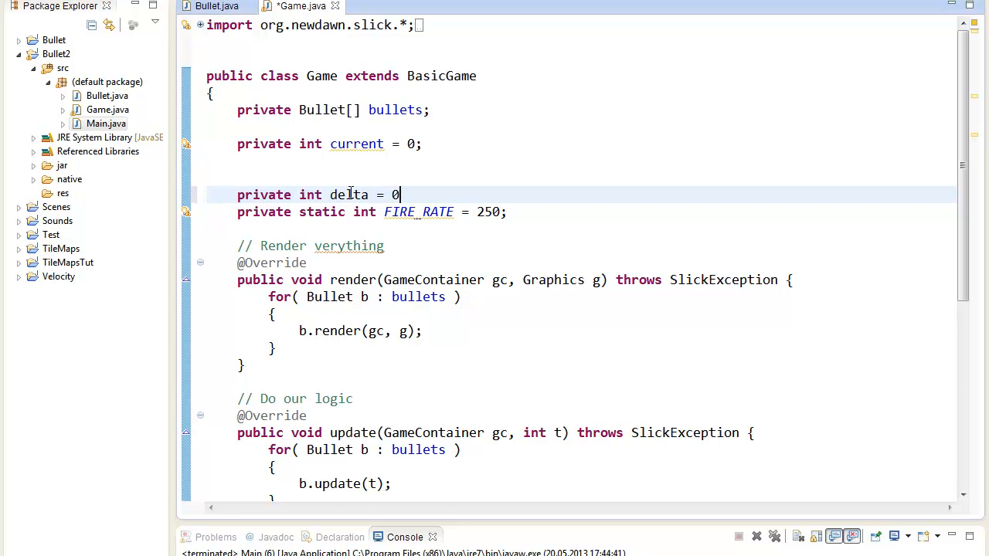
text(delta += t;)
text(if( delta > FIRE_RATE && )
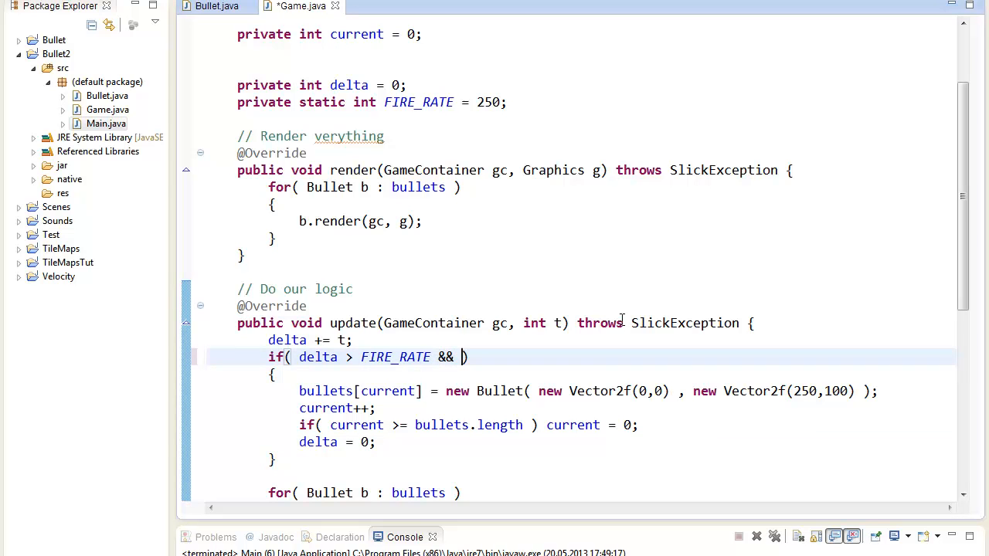
- Extend the spawn condition with gc.getInput().isKeyPressed(Input.KEY_SPACE)
text(gc.ge)
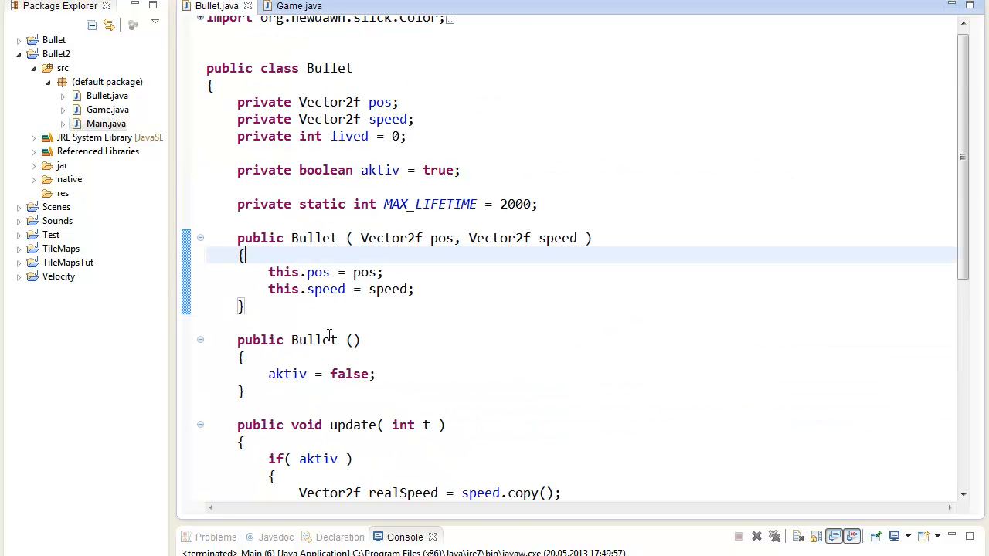
- Switch to the Bullet.java editor to view its constructors
click(298, 6)
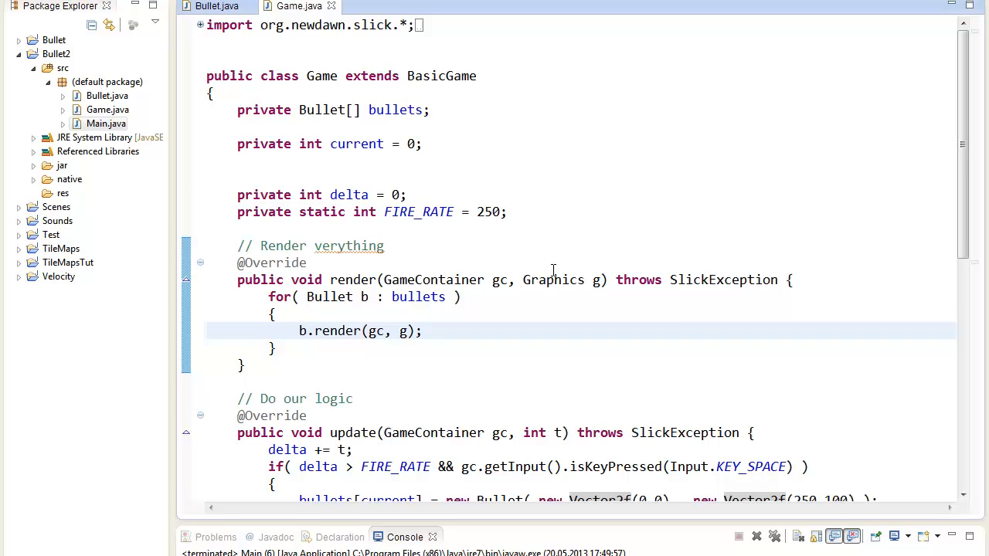
mouse_move(720, 364)
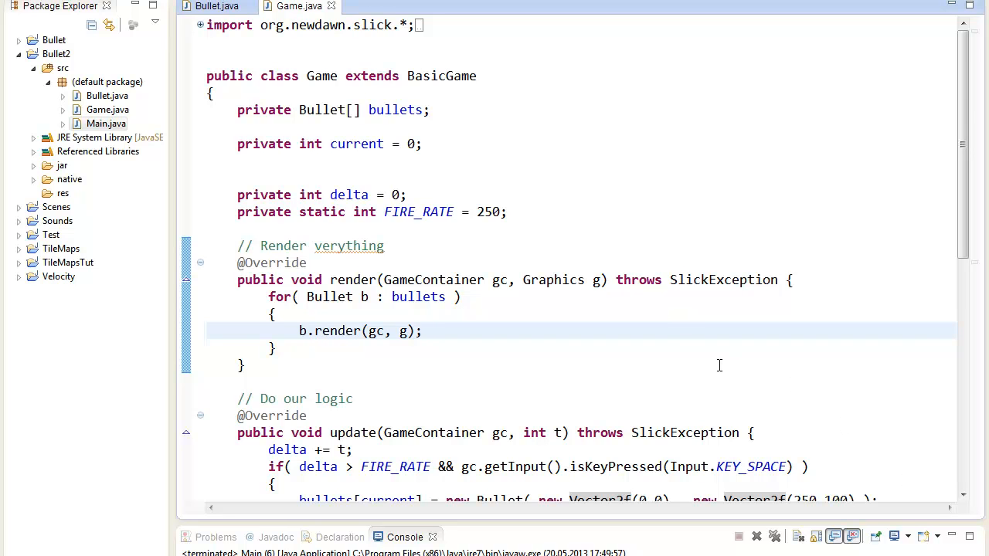